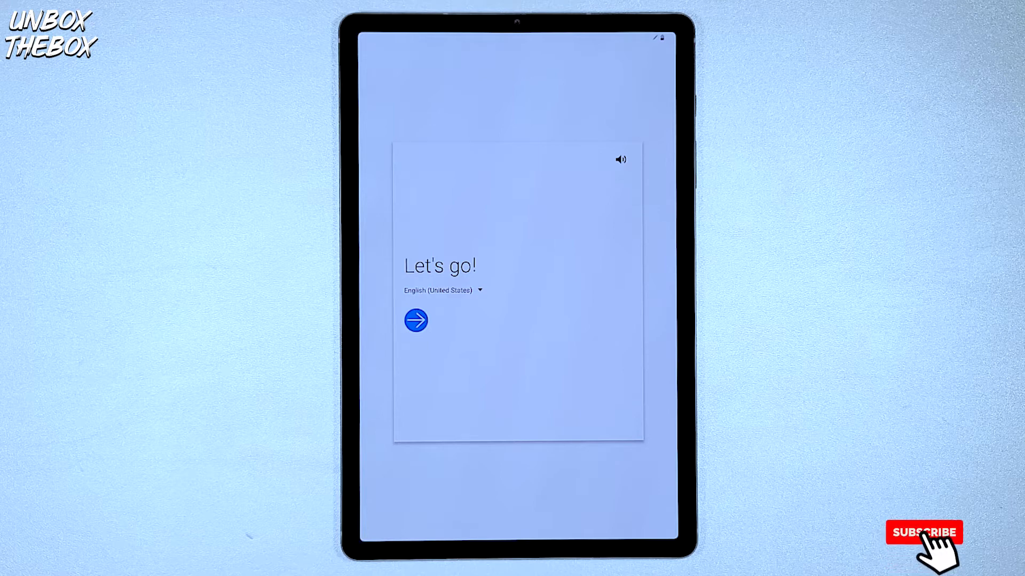
# Start the tablet setup from the Let's go! welcome screen.
pyautogui.click(924, 532)
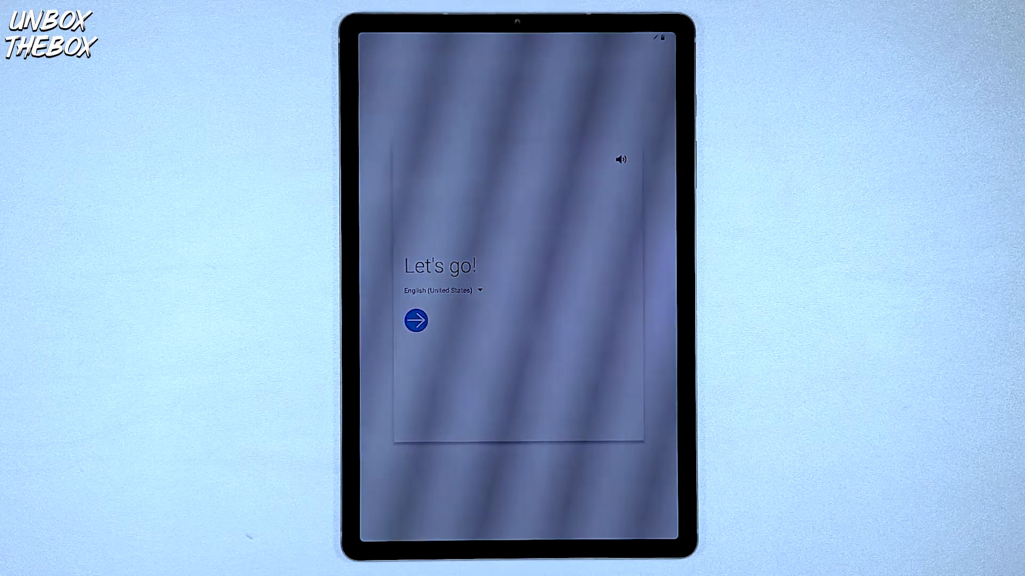
pyautogui.click(415, 321)
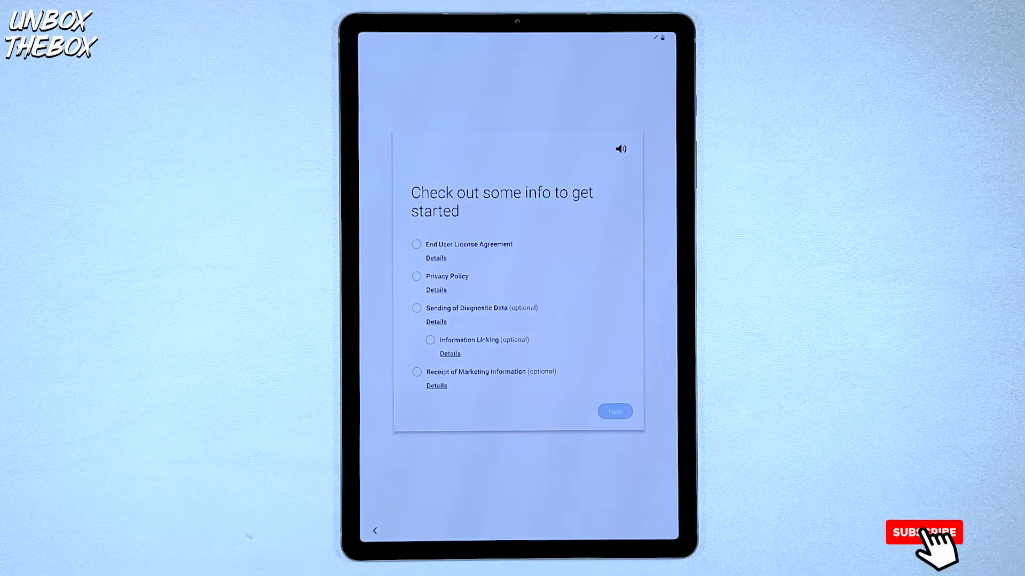
pyautogui.click(922, 531)
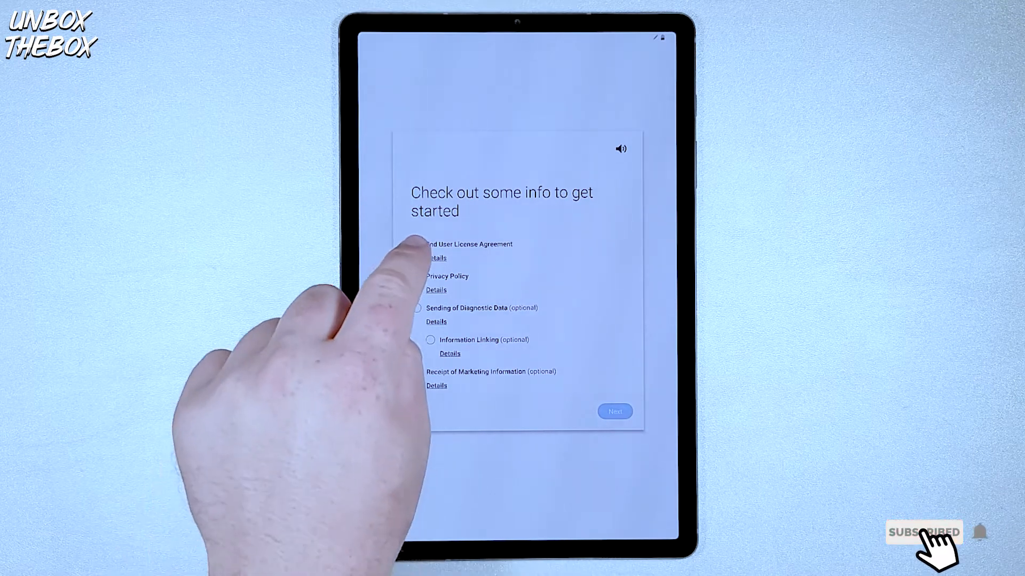
# Accept all license, privacy and optional Information Linking agreements and continue to Wi-Fi setup.
pyautogui.click(416, 243)
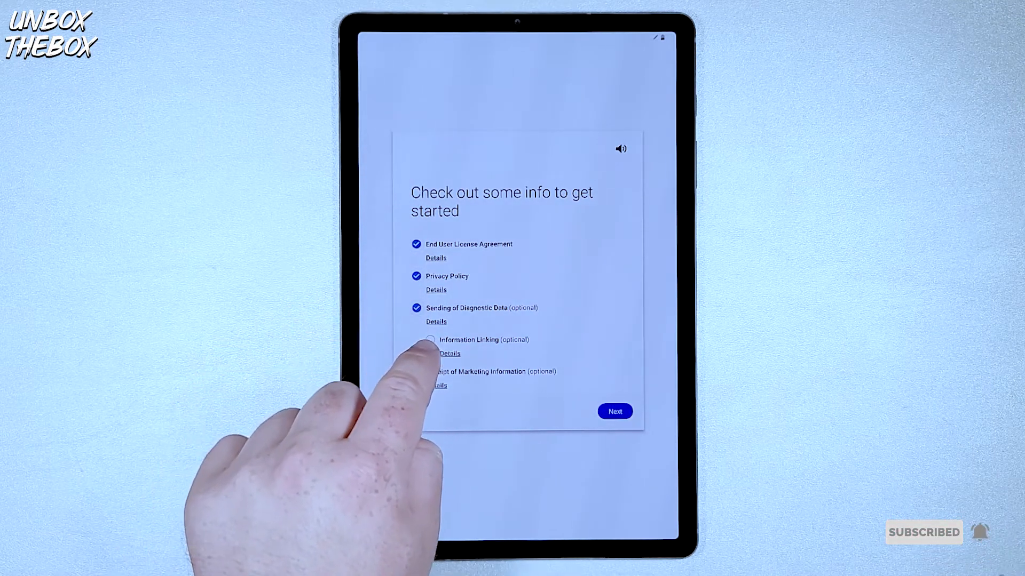
pyautogui.click(430, 340)
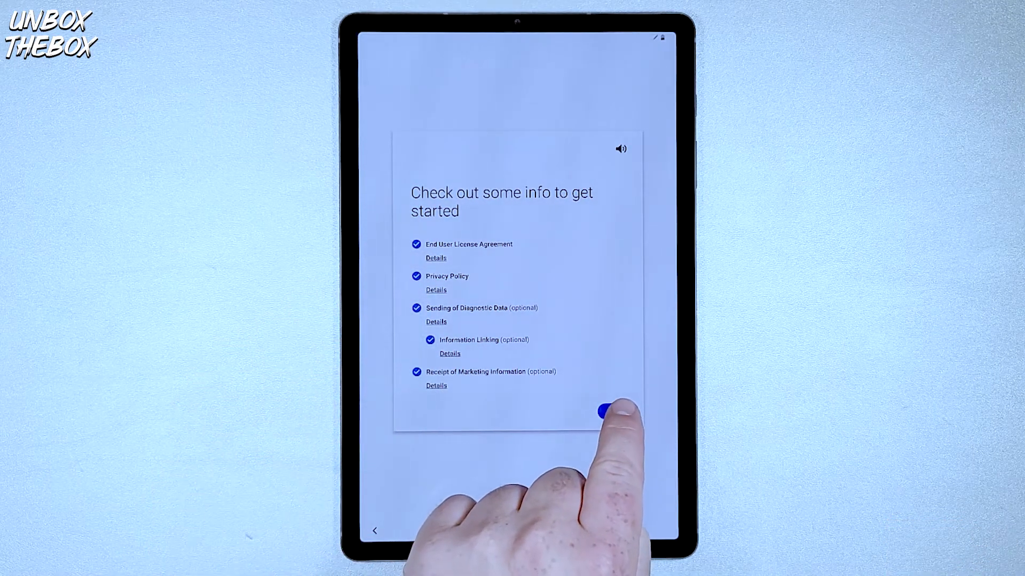
pyautogui.click(604, 410)
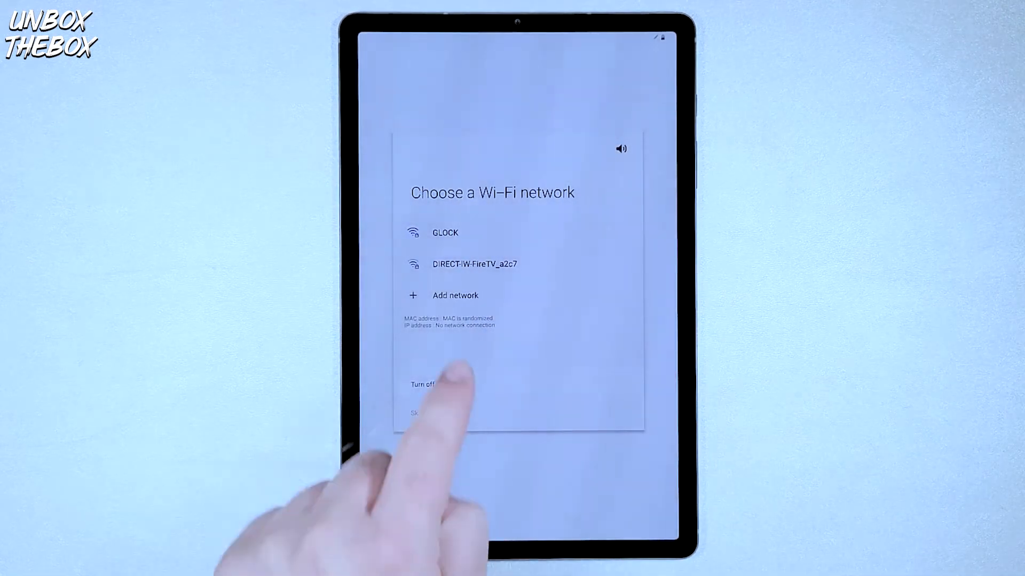
# Connect to the GLOCK Wi-Fi network and continue to Google account sign-in.
pyautogui.click(445, 233)
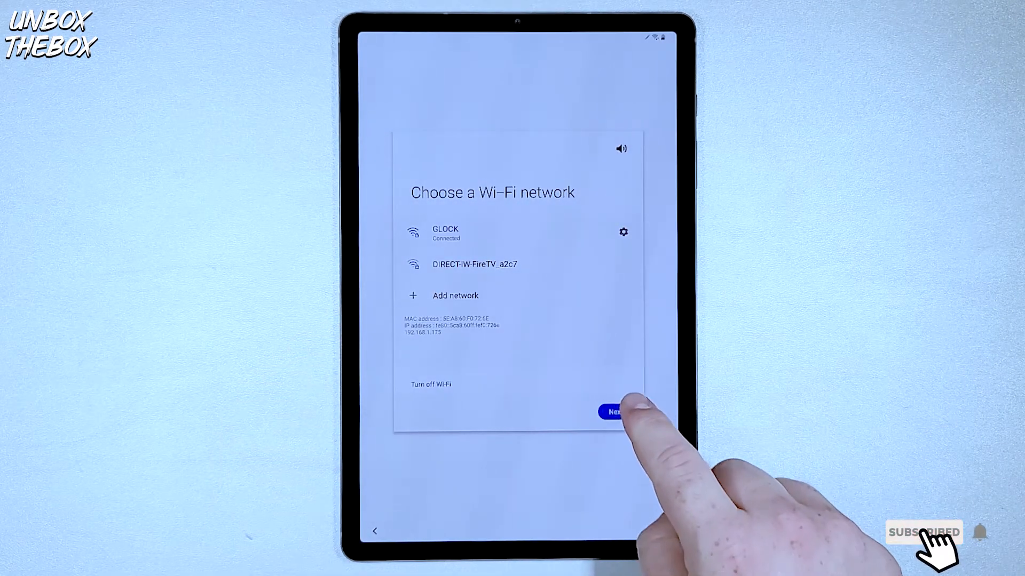
pyautogui.click(612, 412)
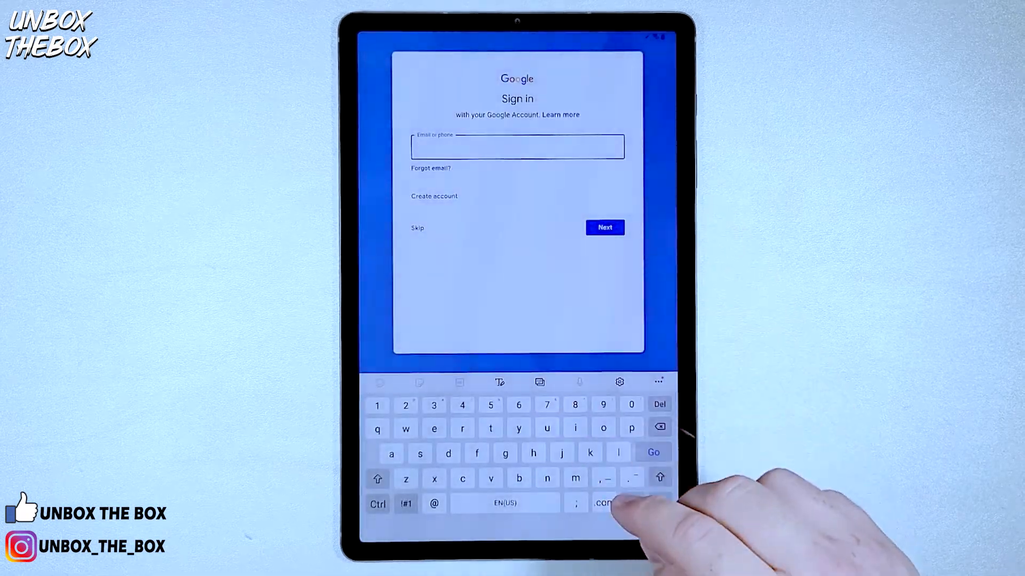
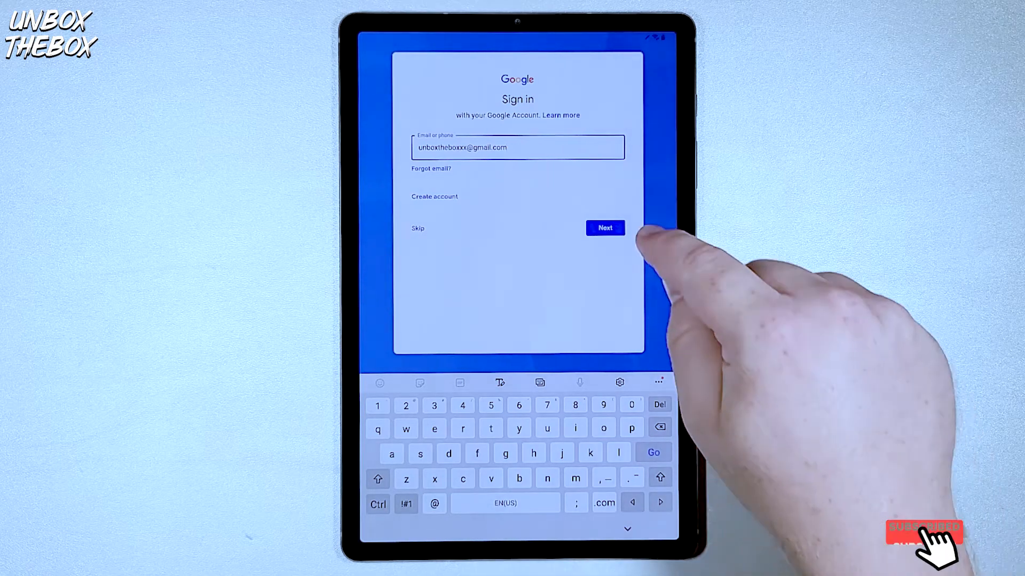
pyautogui.click(604, 228)
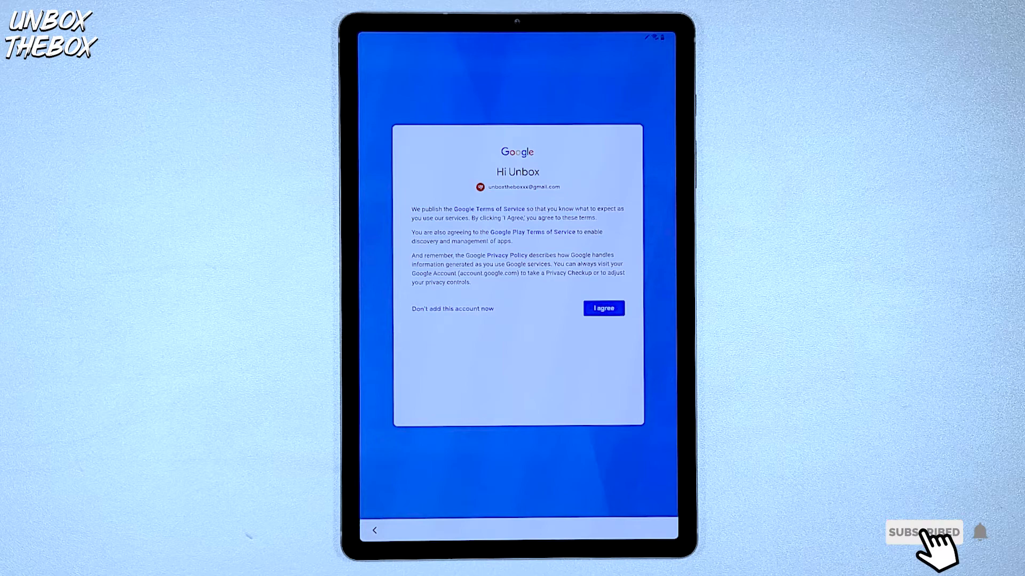
pyautogui.moveTo(979, 536)
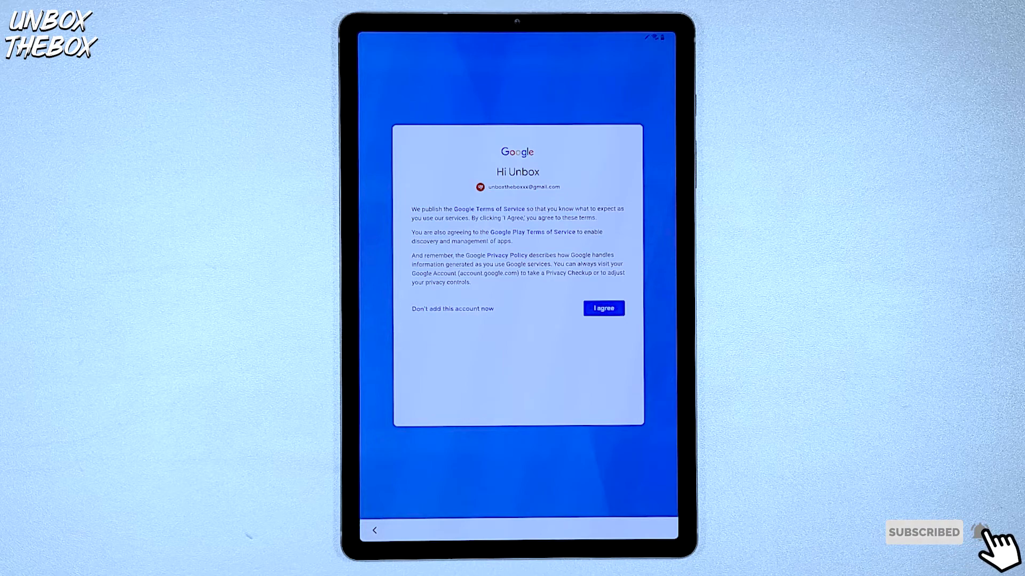
# Agree to Google's terms of service and continue to the old-device transfer screen.
pyautogui.click(603, 308)
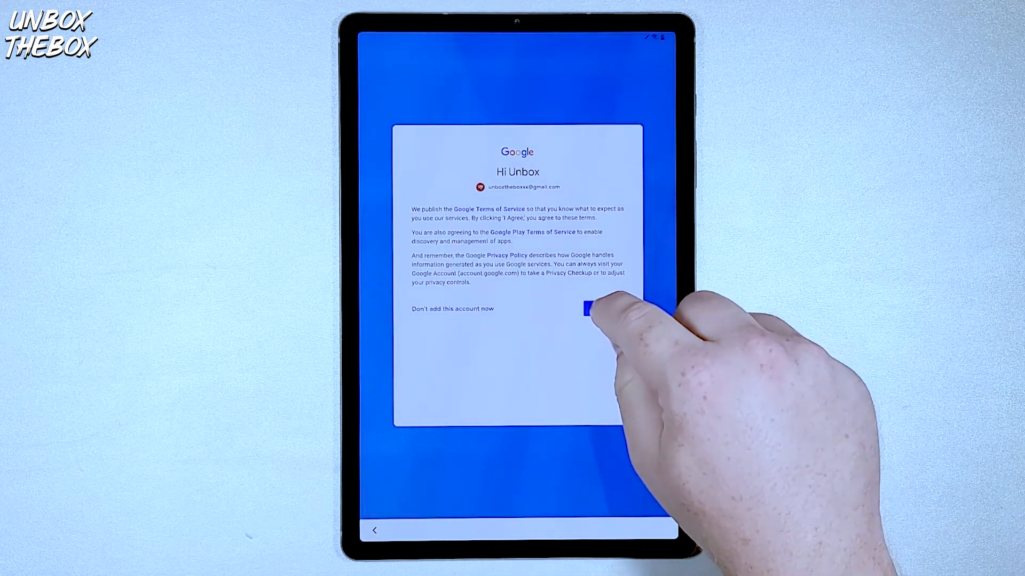
pyautogui.click(586, 308)
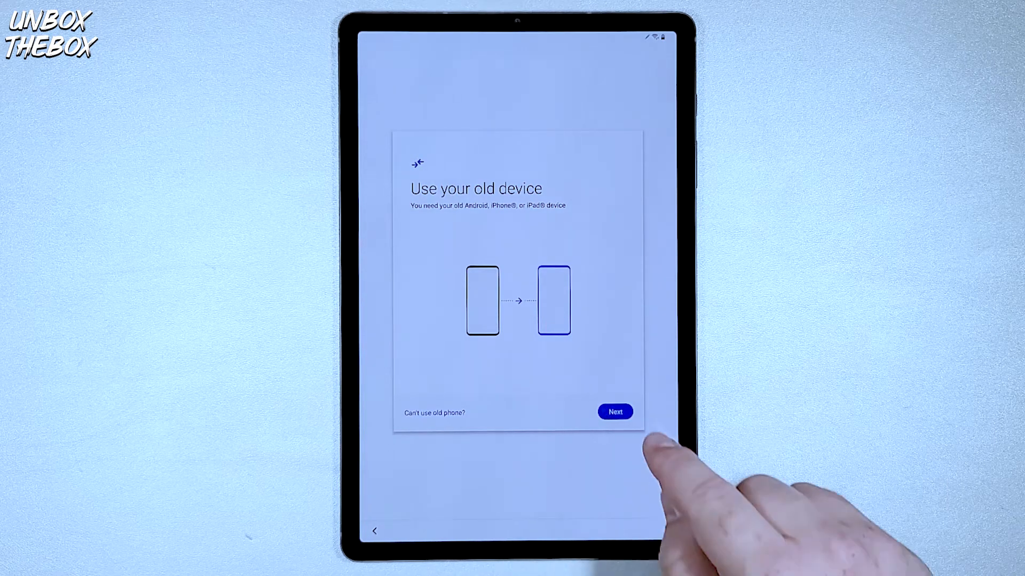
# Continue without copying data from an old device until the account is added.
pyautogui.click(615, 412)
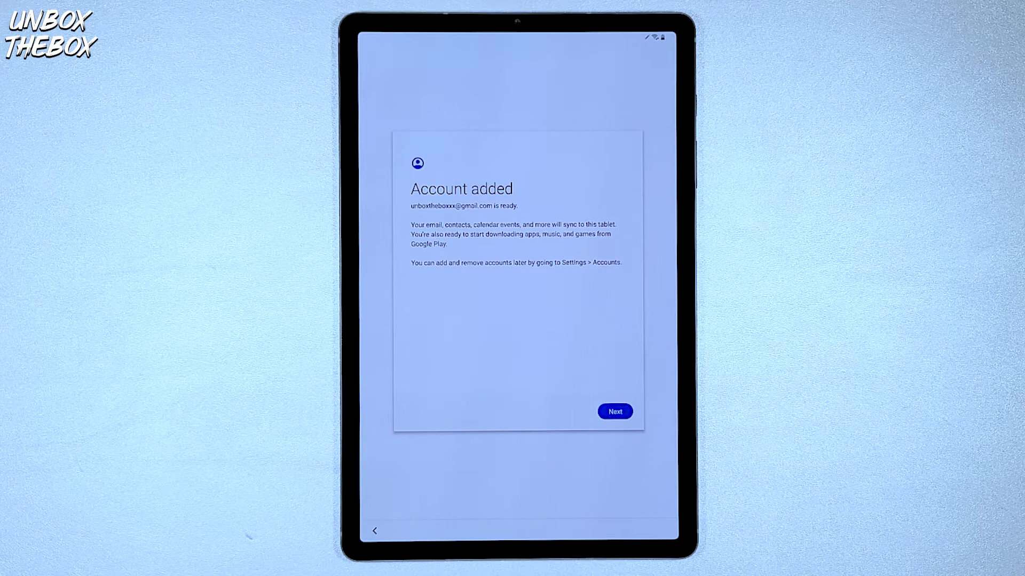
# Acknowledge the added Google account and continue to the Google Assistant suggestions.
pyautogui.click(614, 411)
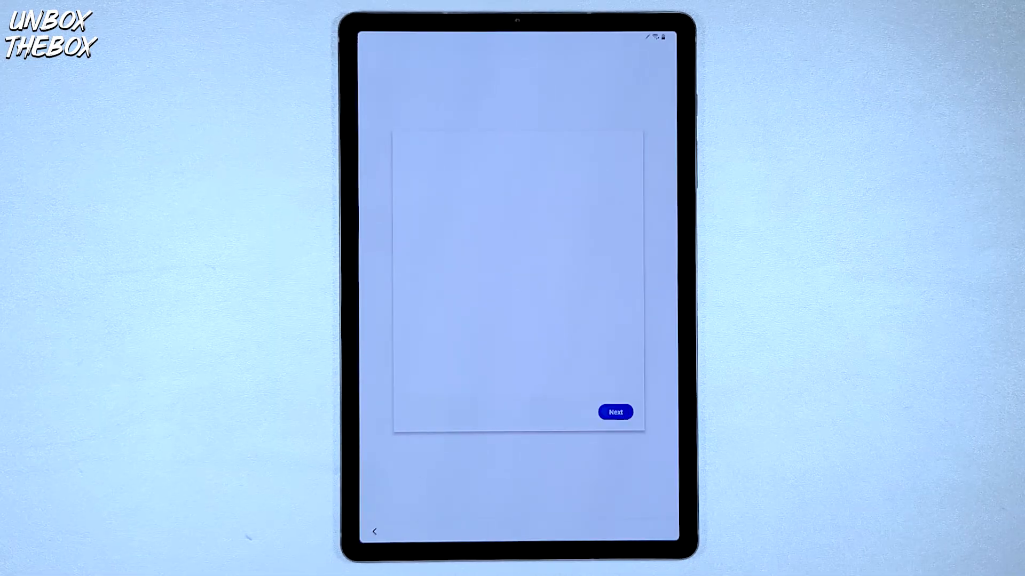
pyautogui.click(615, 412)
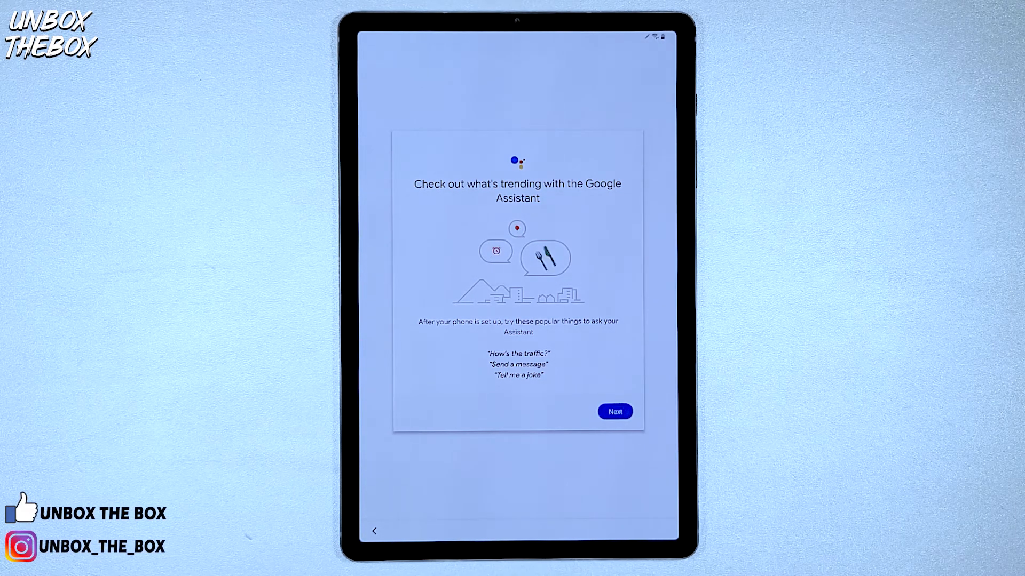
# Move past the Google Assistant suggestions to the Google Services options.
pyautogui.click(614, 411)
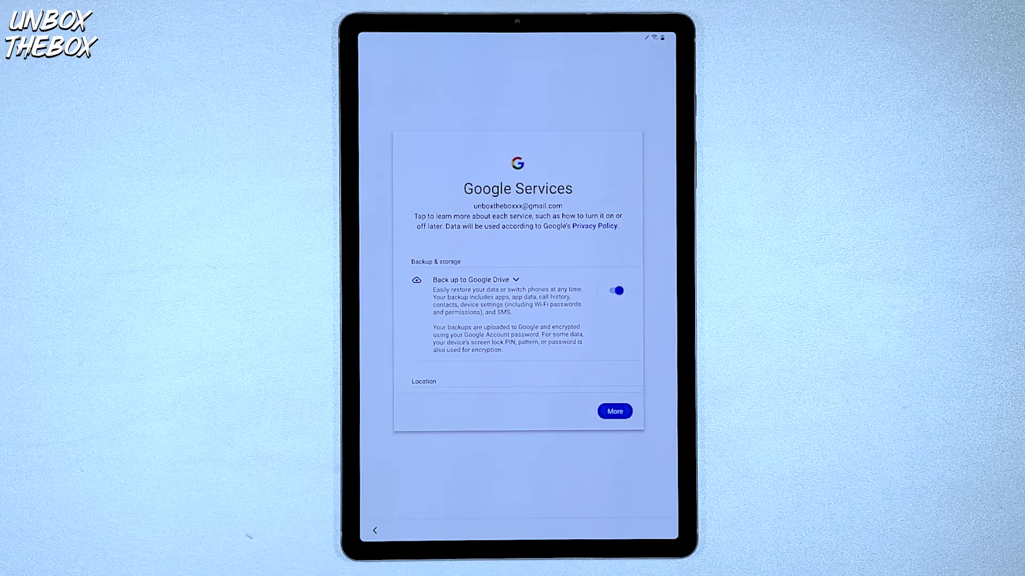
# Accept Google Services with backup, location, scanning and diagnostics all left on.
pyautogui.scroll(-3)
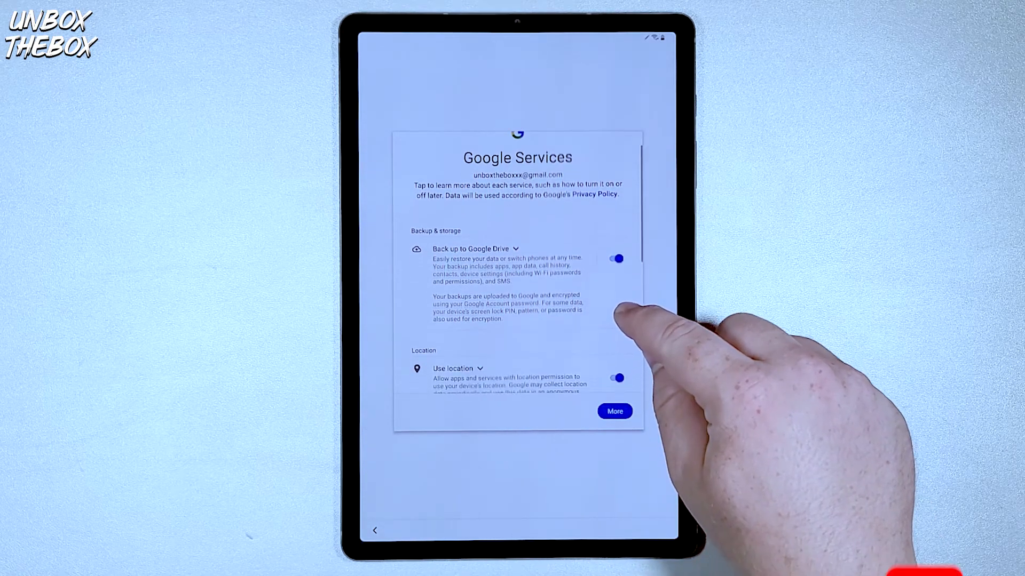
pyautogui.scroll(-3)
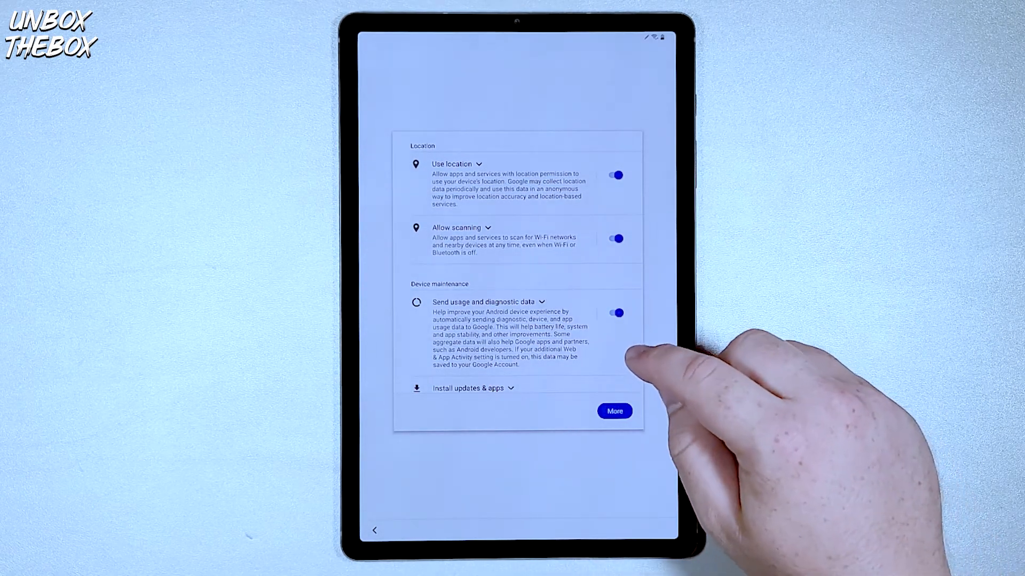
pyautogui.scroll(-3)
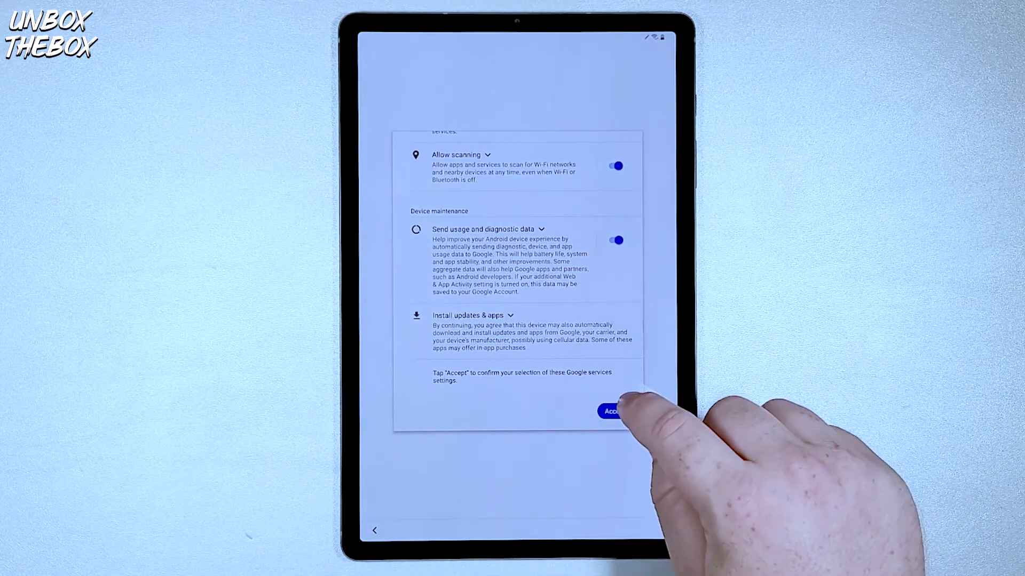
pyautogui.click(610, 412)
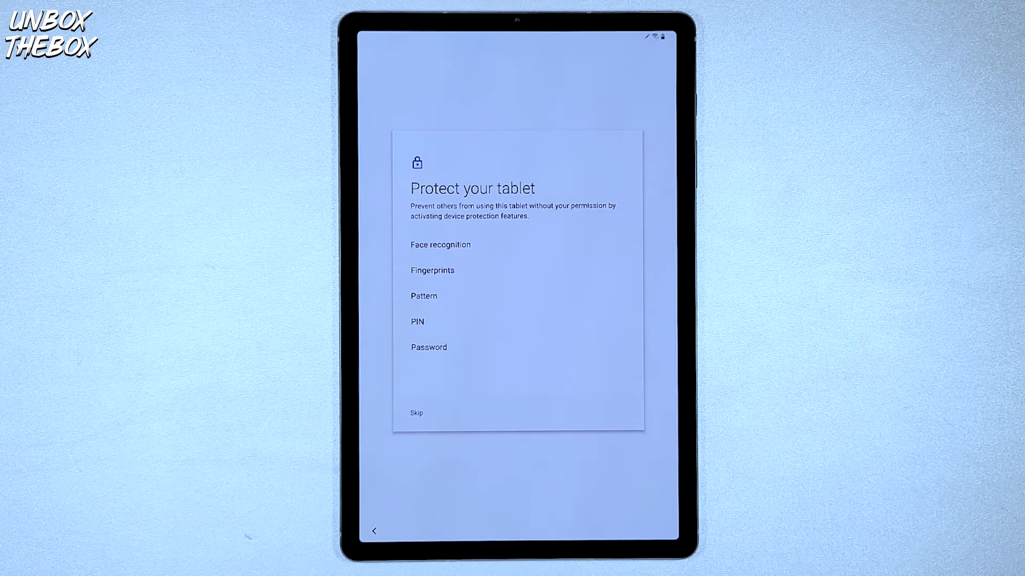
# Skip screen-lock protection and reach the Review additional apps list.
pyautogui.click(416, 413)
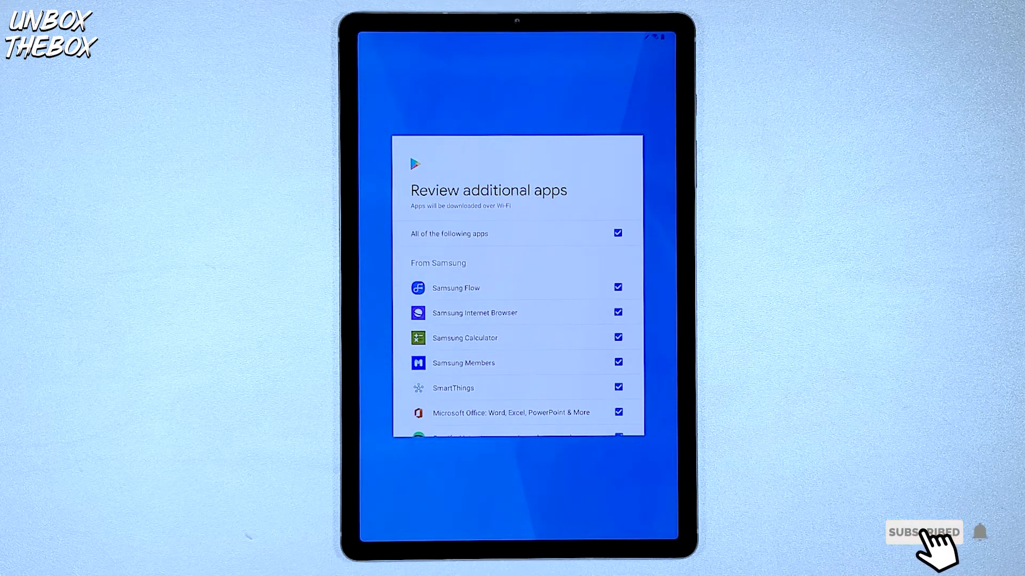
pyautogui.moveTo(979, 542)
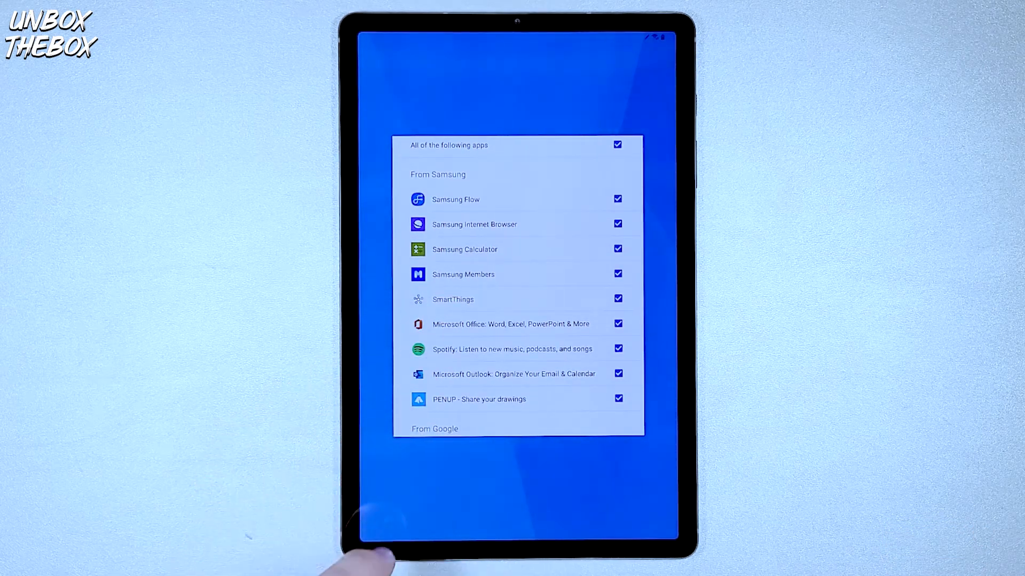
# Keep all suggested Samsung and partner apps ticked for download and confirm with OK.
pyautogui.scroll(-3)
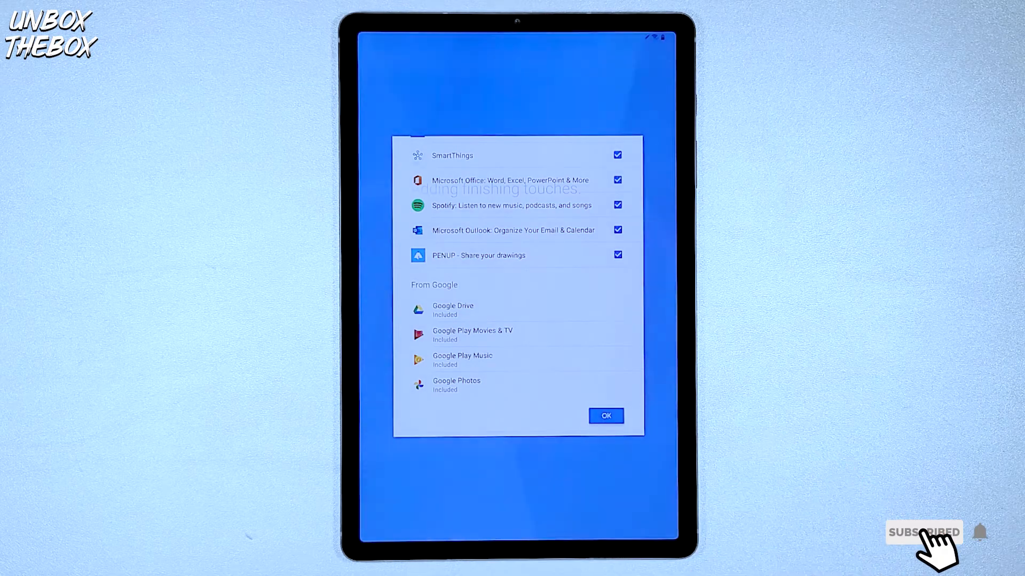
pyautogui.click(605, 415)
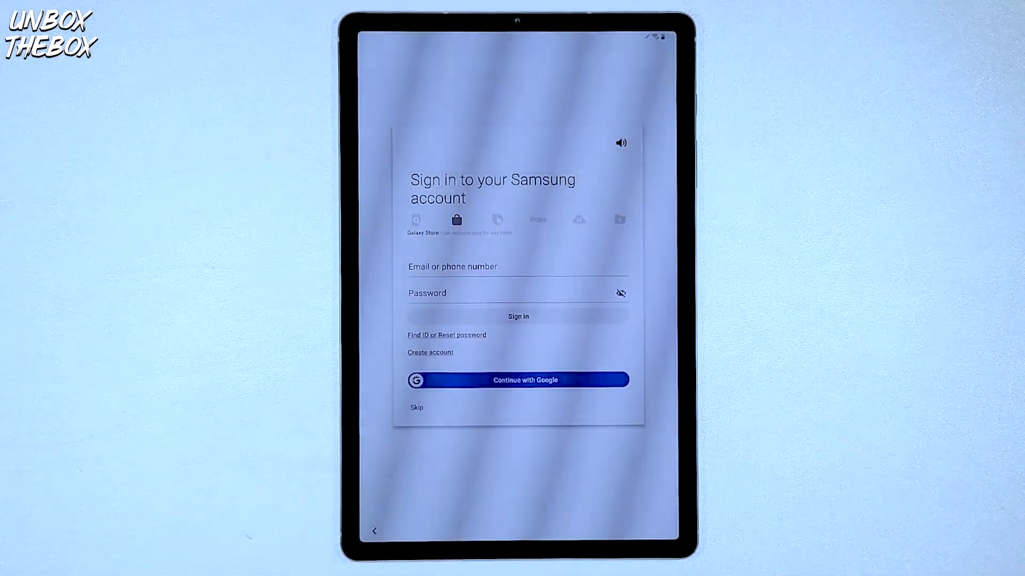
# Skip the Samsung account sign-in and confirm skipping its features in the dialog.
pyautogui.click(415, 407)
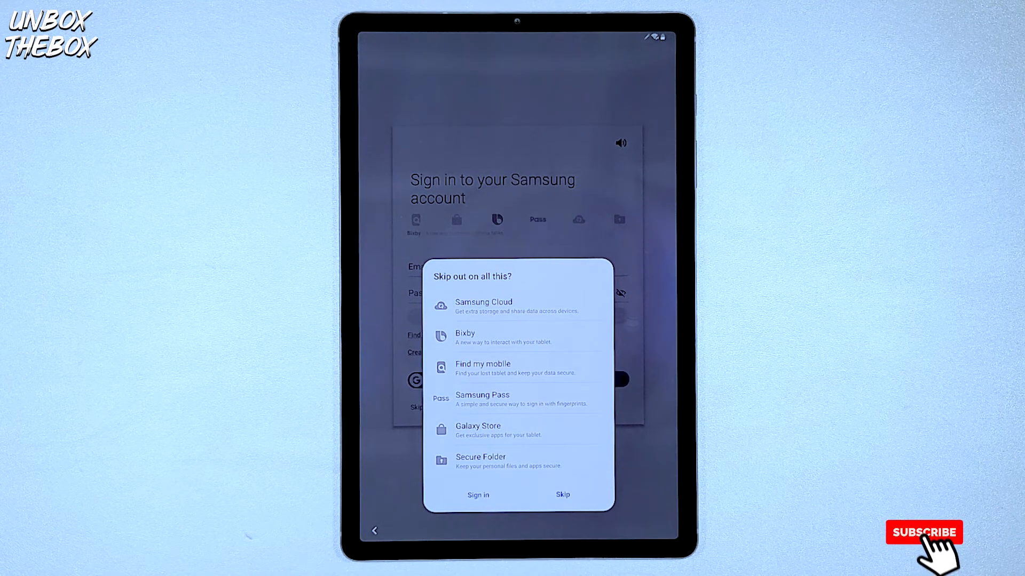
pyautogui.click(923, 531)
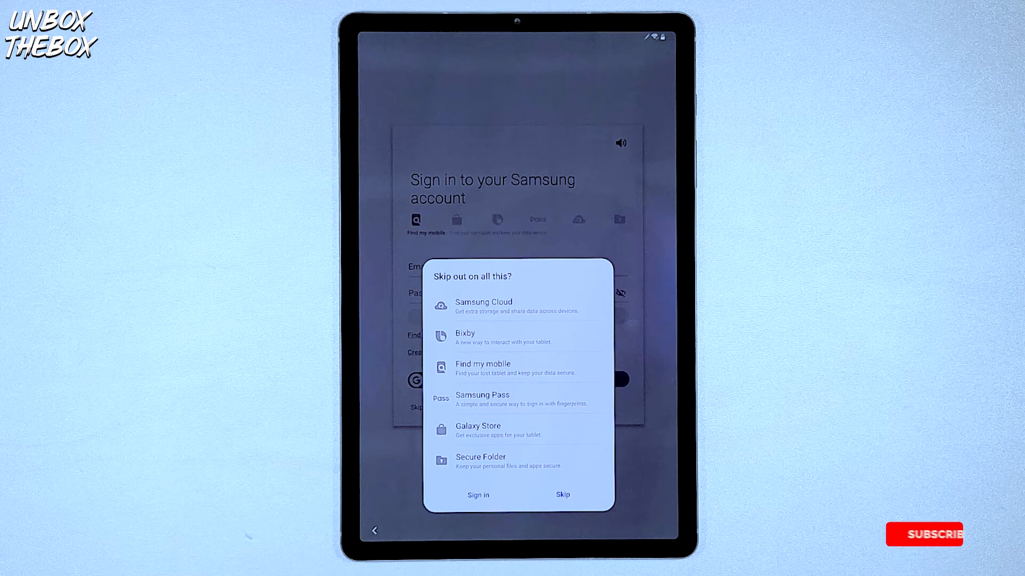
pyautogui.click(924, 533)
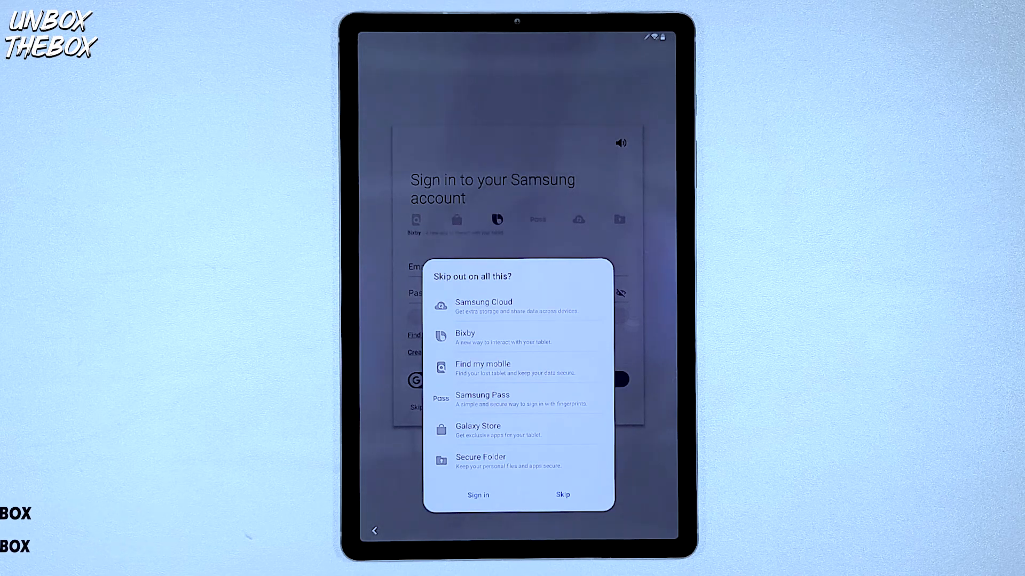
pyautogui.click(563, 494)
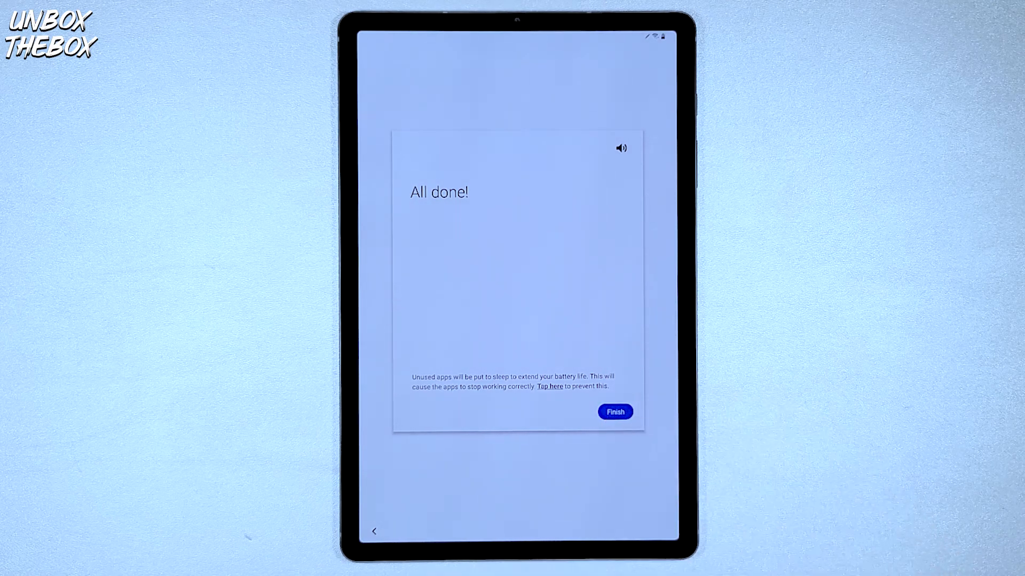
# Finish the setup wizard so the Galaxy Tab S6 home screen appears.
pyautogui.click(613, 412)
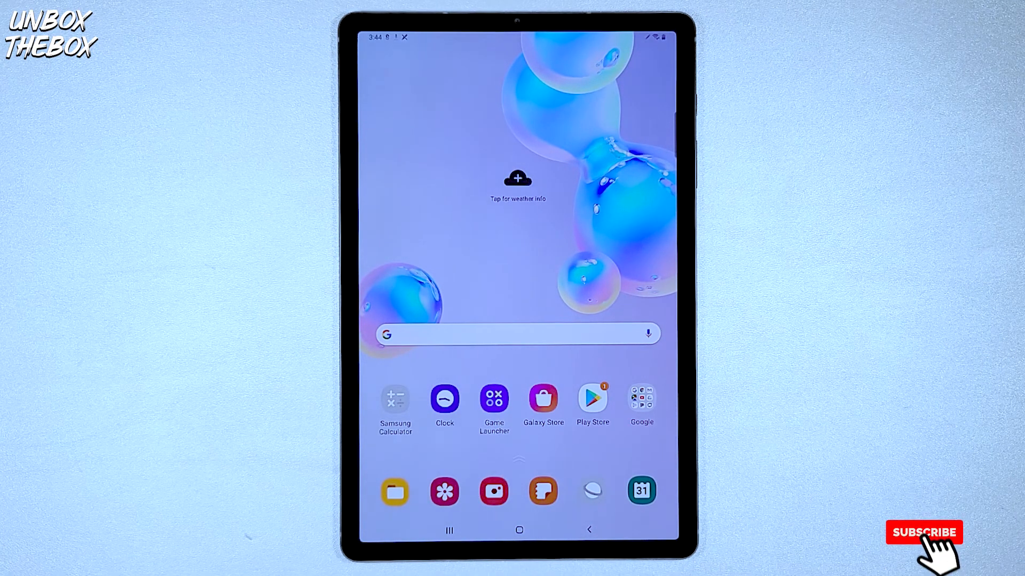
pyautogui.click(922, 531)
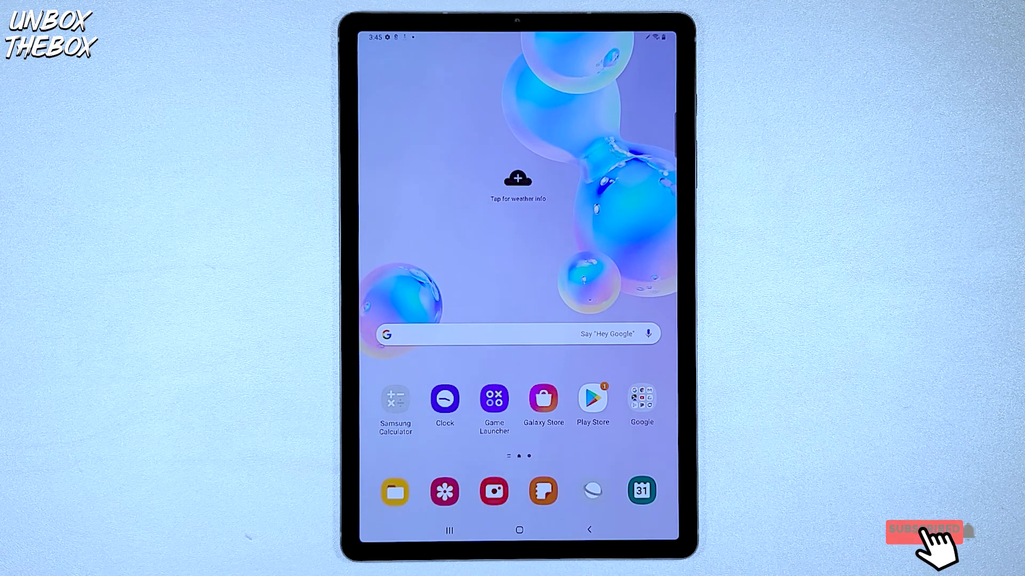
pyautogui.click(923, 532)
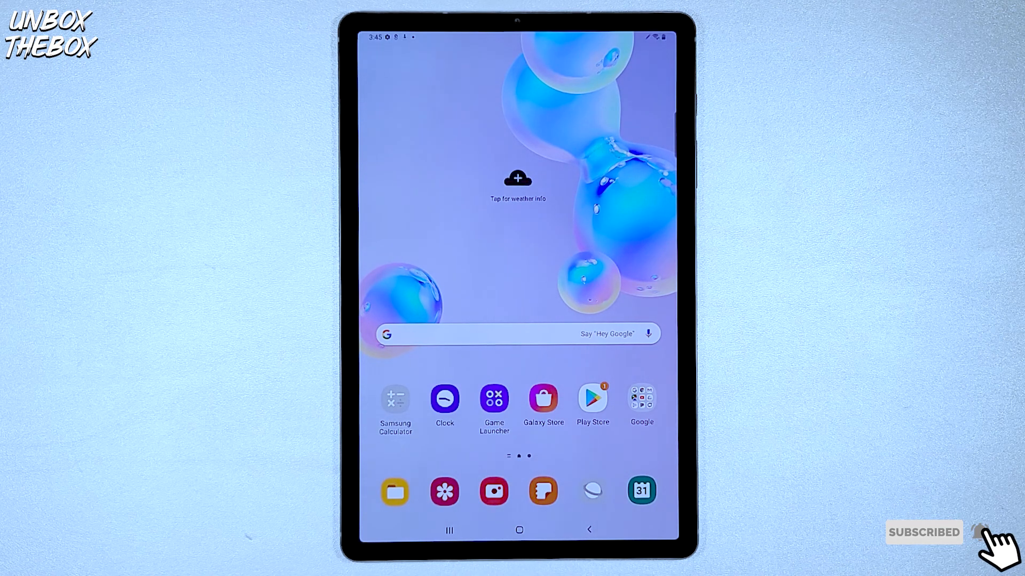